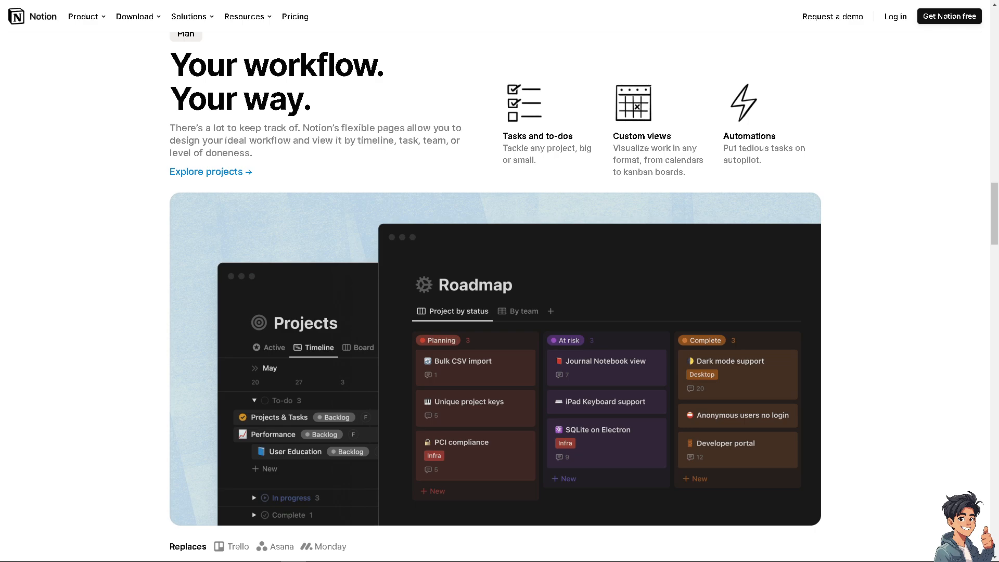
Go from the notion.so homepage to the free Notion account sign-up page.
scroll(up, 3)
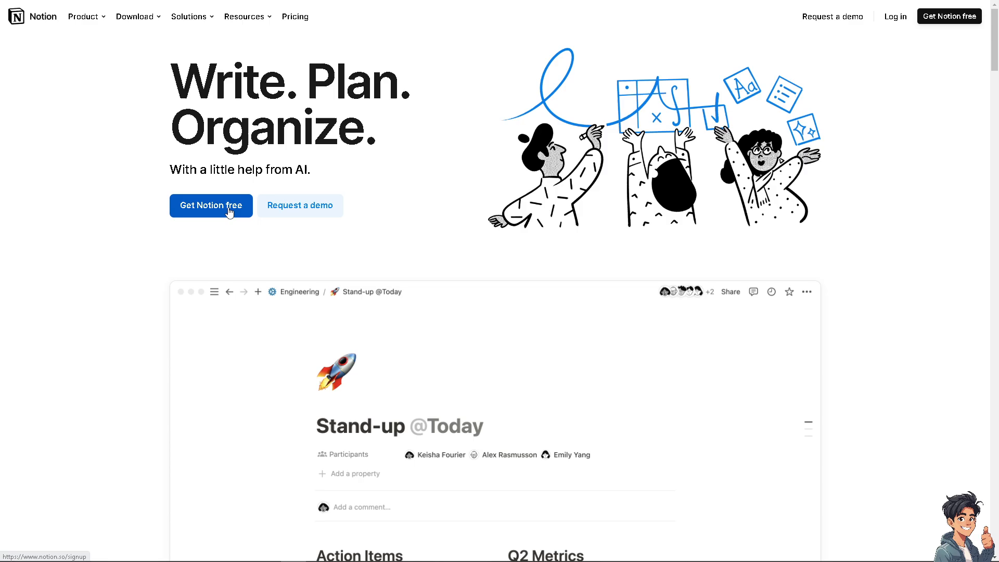
click(211, 205)
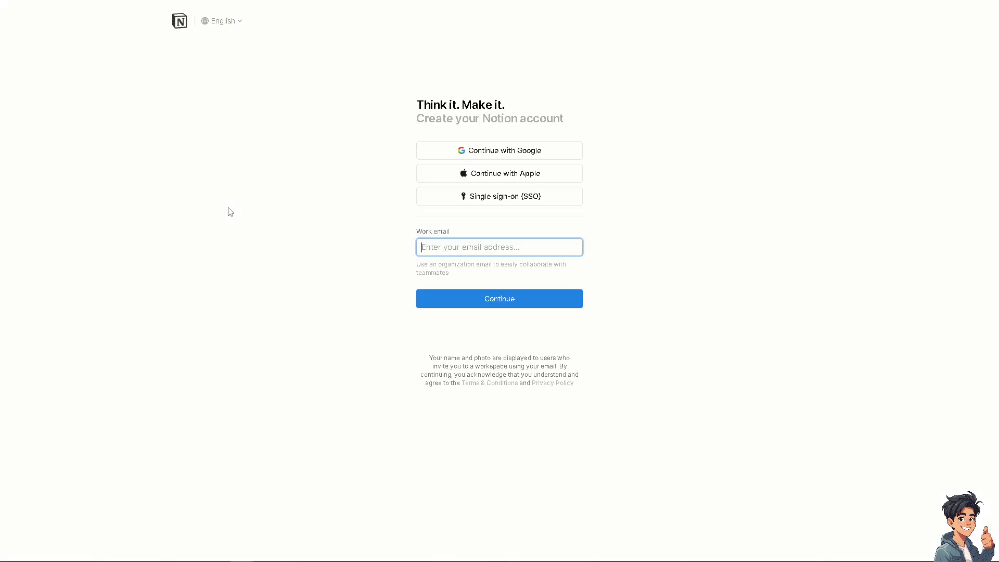
mouse_move(499, 173)
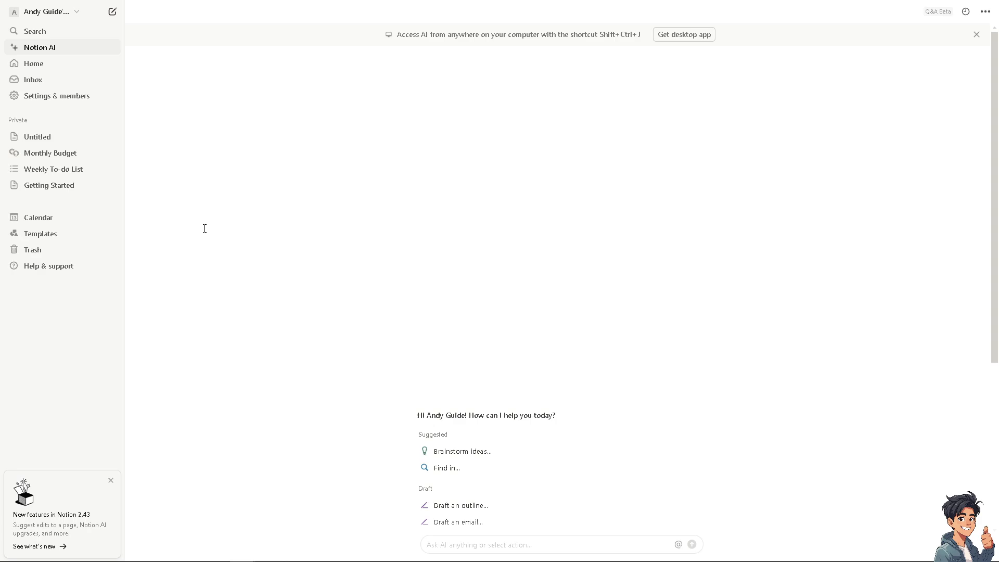
mouse_move(273, 211)
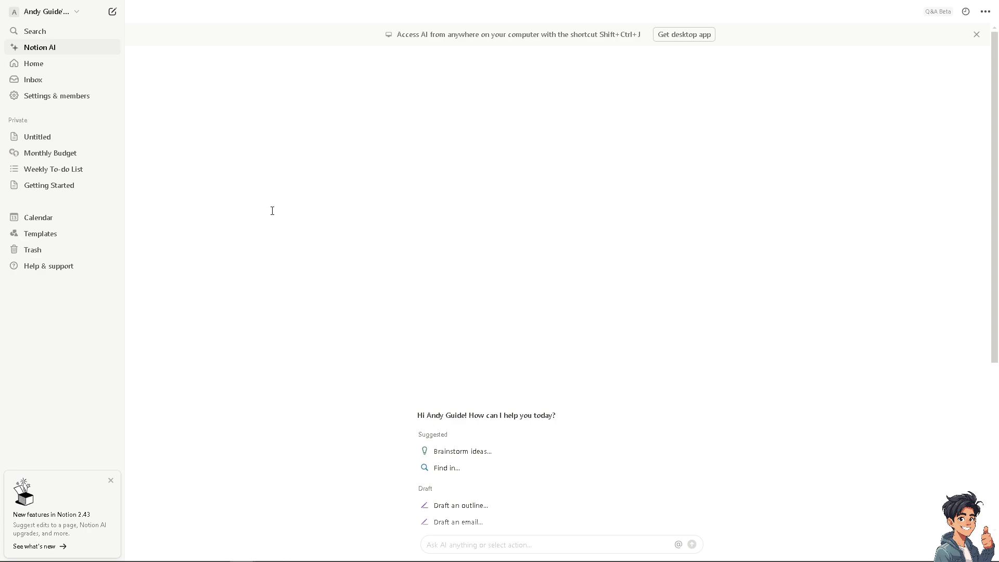
mouse_move(333, 229)
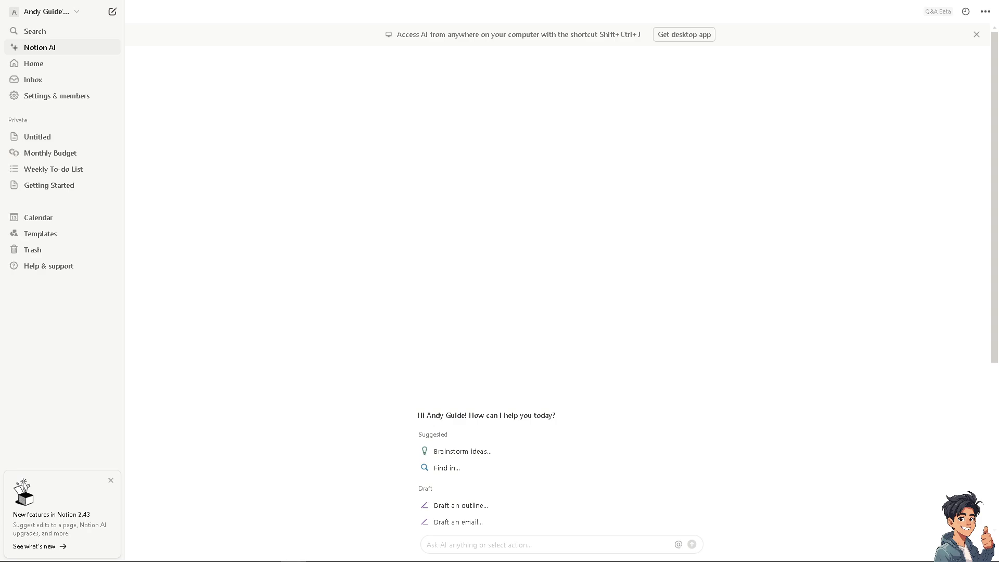
mouse_move(234, 227)
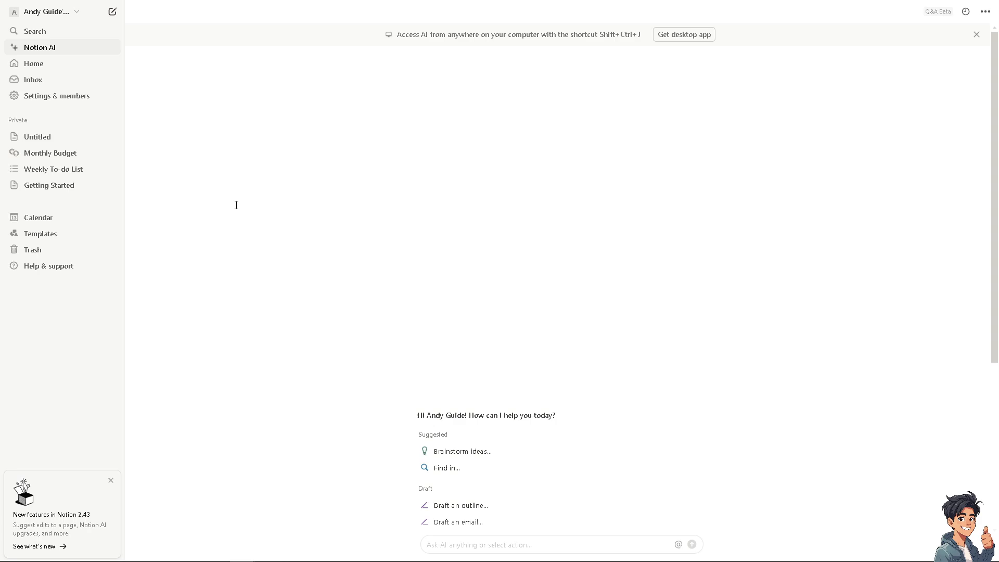
mouse_move(113, 11)
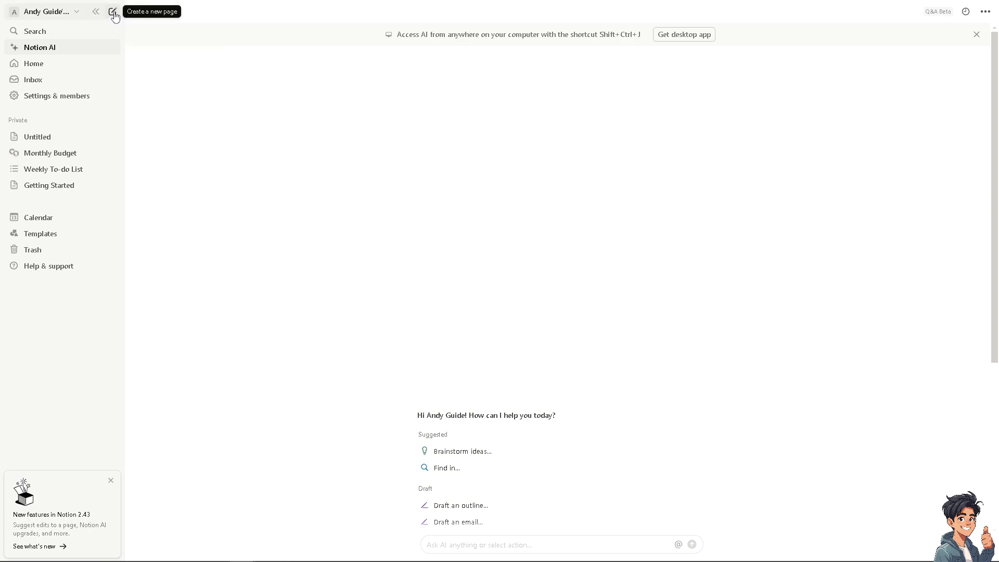
Title the page 'Notion Export: How to Export Your Data From Notion' and upload a HOW TO EXPORT cover image.
click(114, 11)
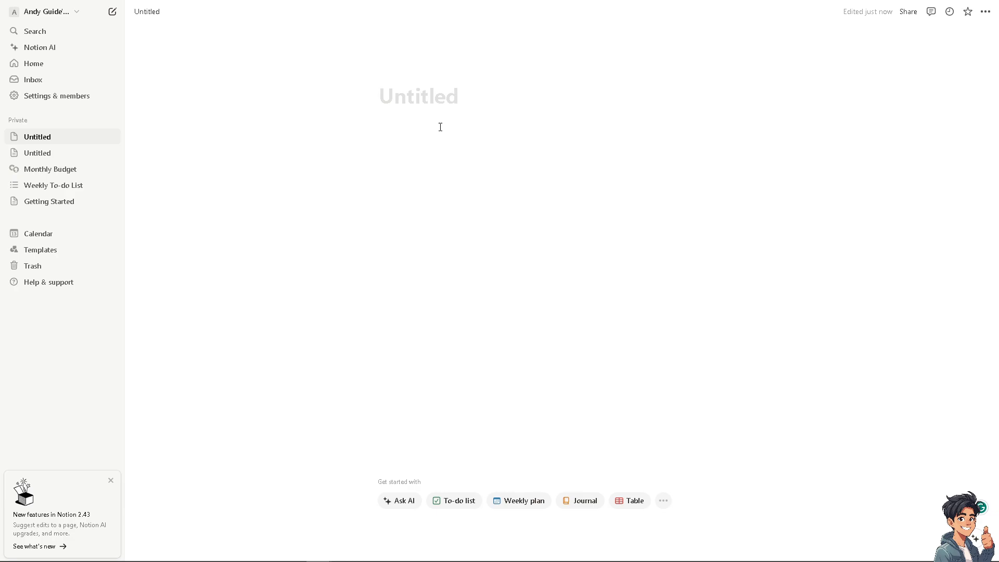
text(Notion Export: How to Export Your Data From Notion)
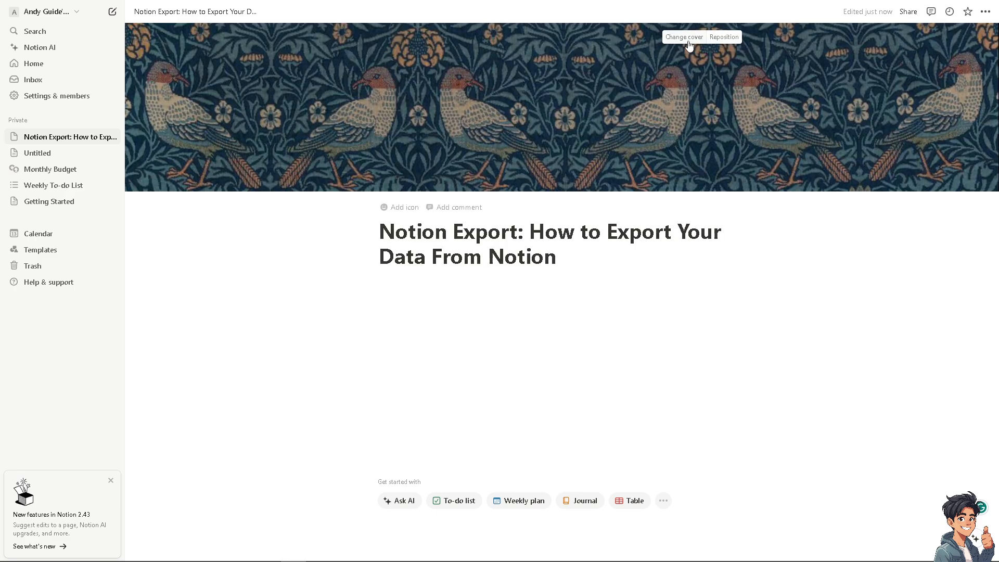
click(684, 36)
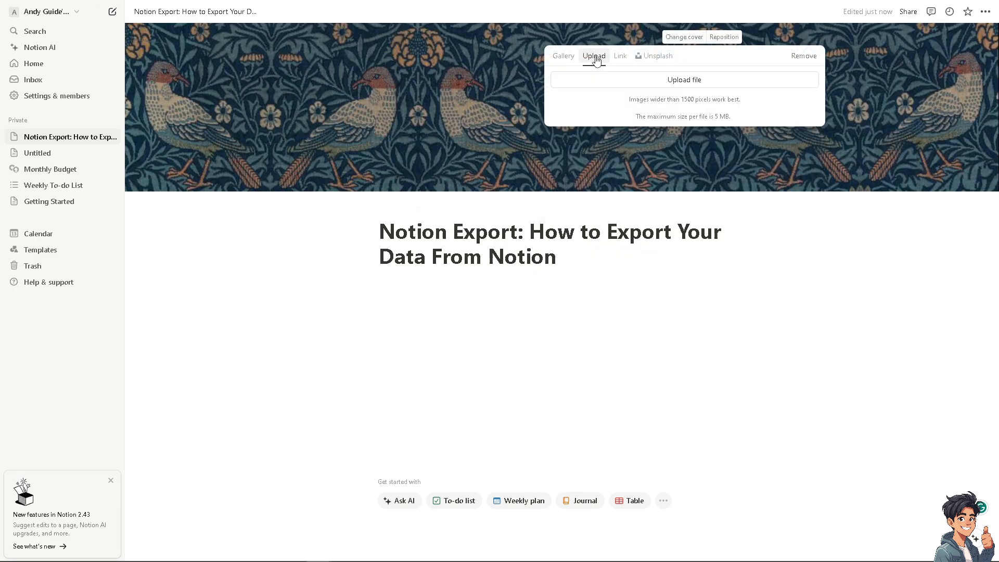
click(684, 79)
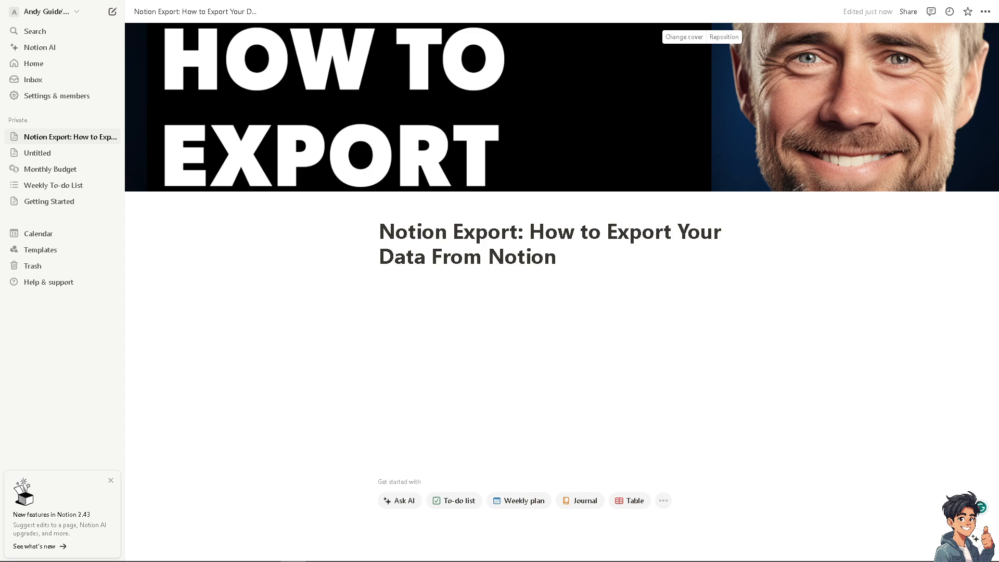
mouse_move(908, 12)
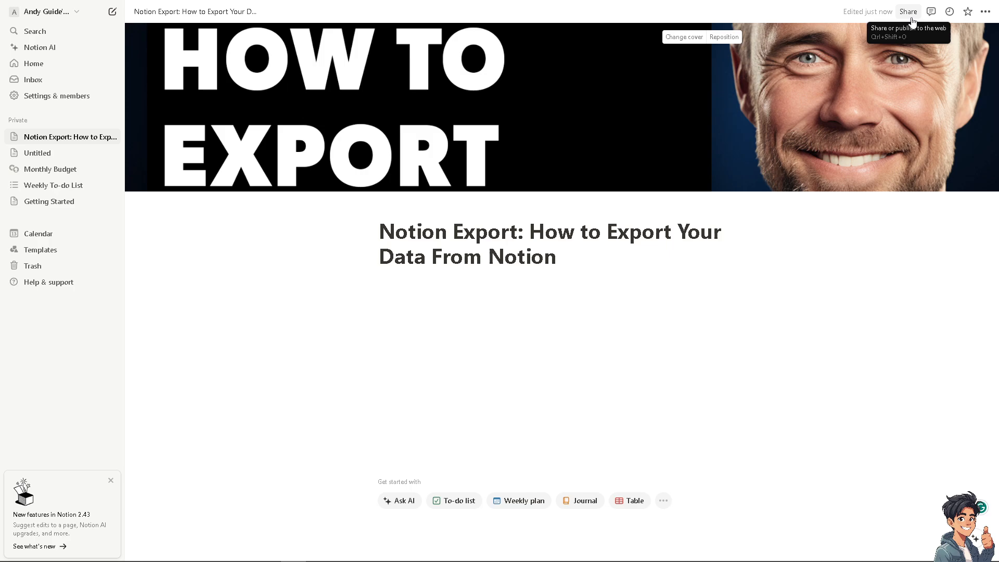
mouse_move(987, 12)
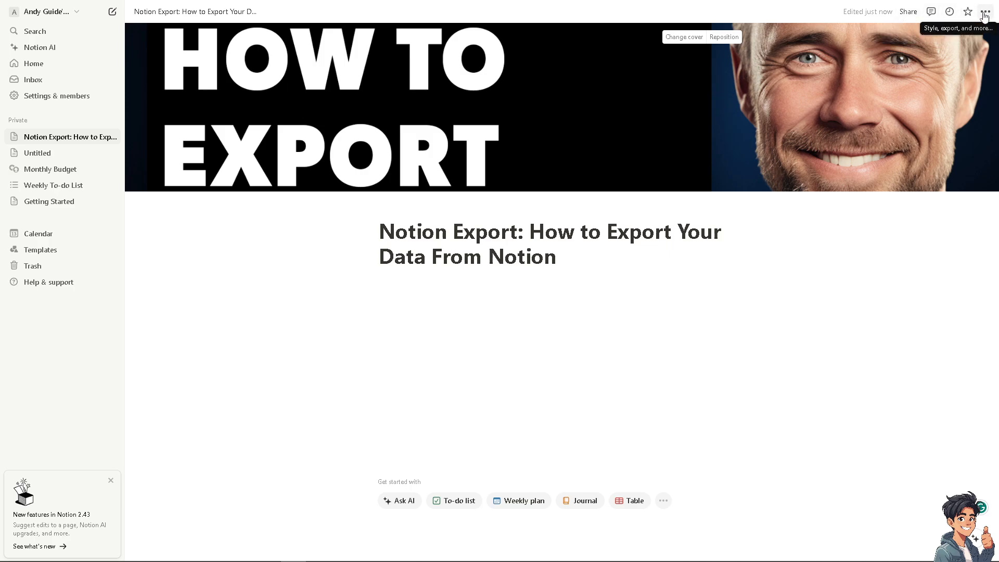
mouse_move(985, 18)
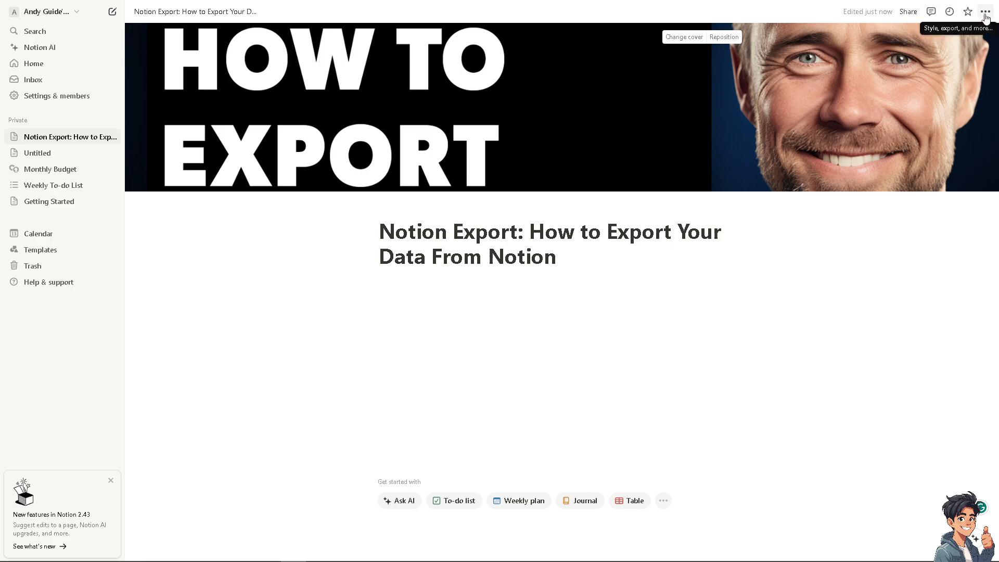
Open the page's Export settings from the ••• menu.
click(985, 12)
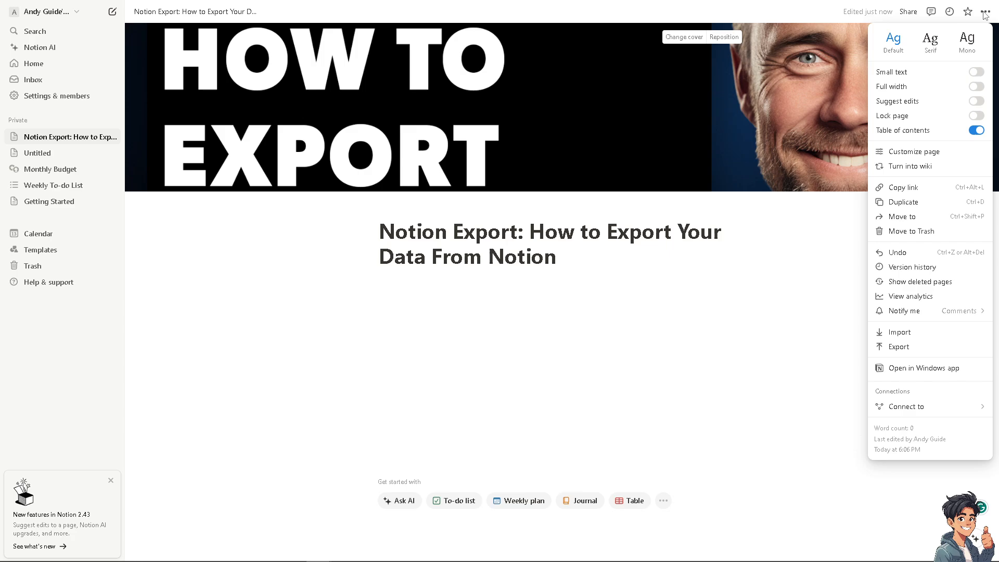
mouse_move(897, 332)
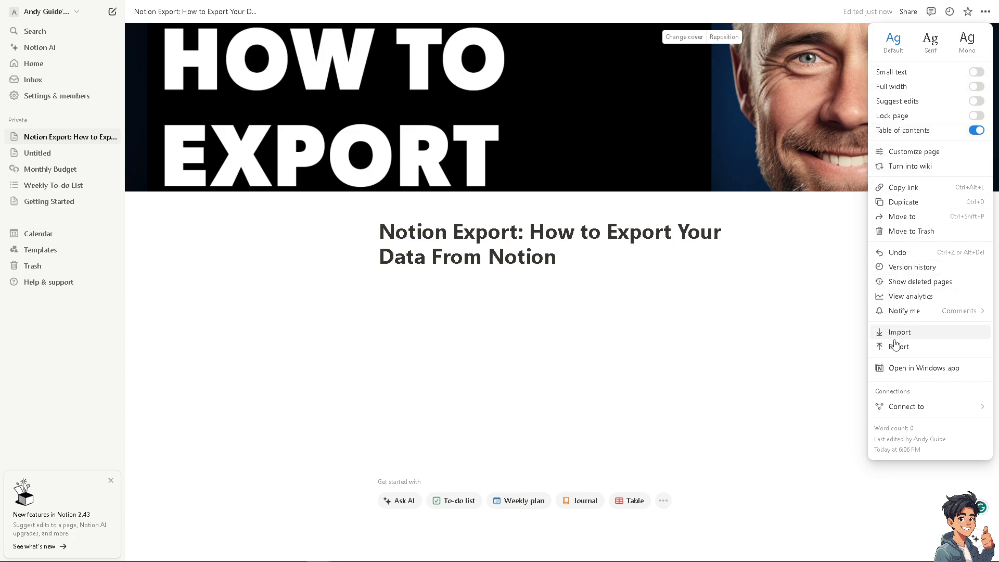
click(899, 346)
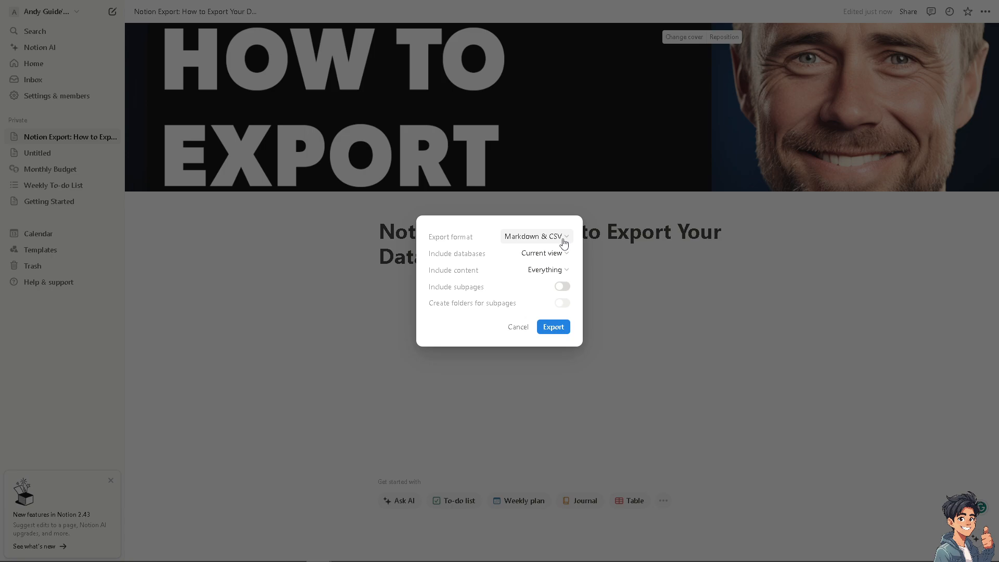
Limit databases to the current view, keep files and images, and include subpages.
click(534, 236)
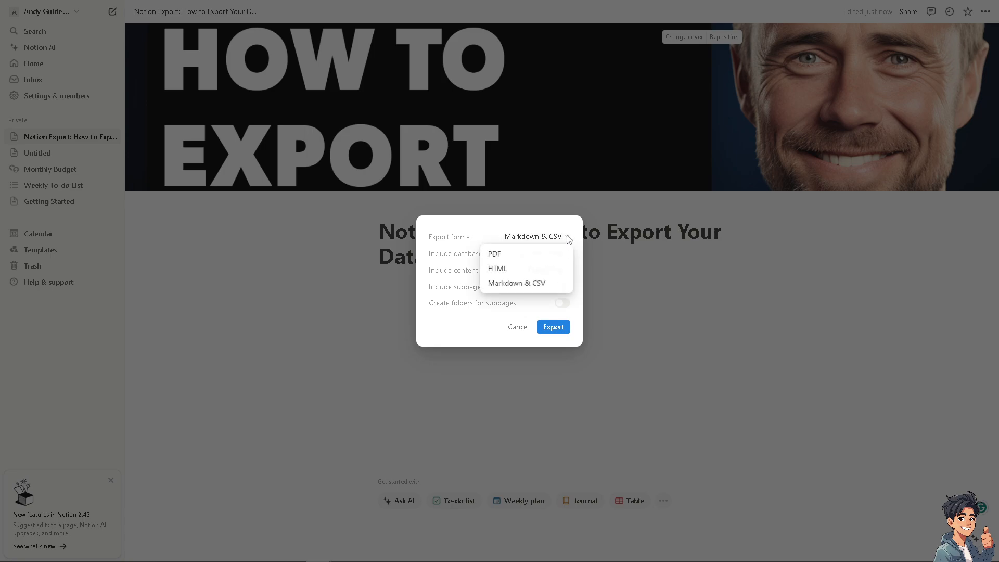
mouse_move(515, 255)
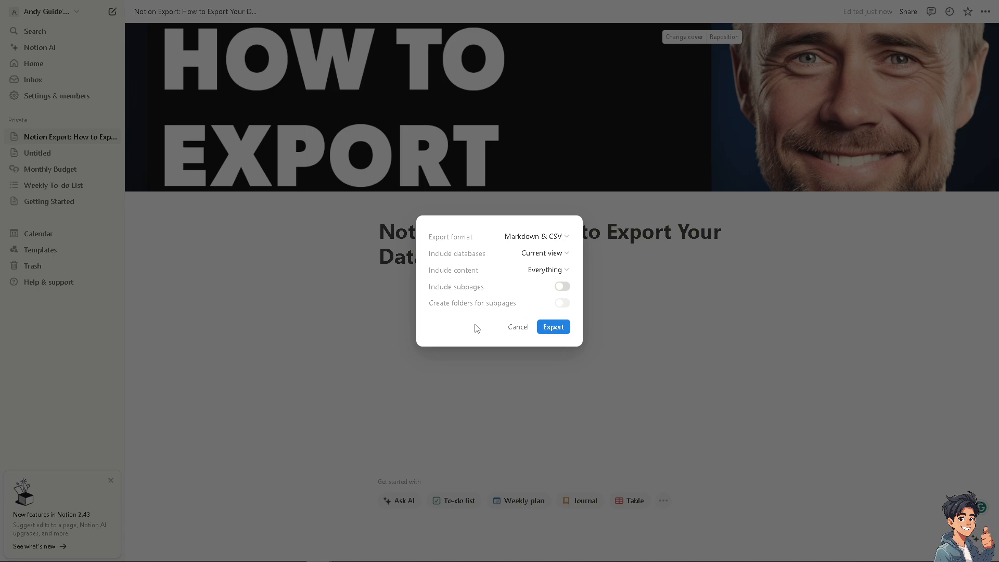
click(542, 253)
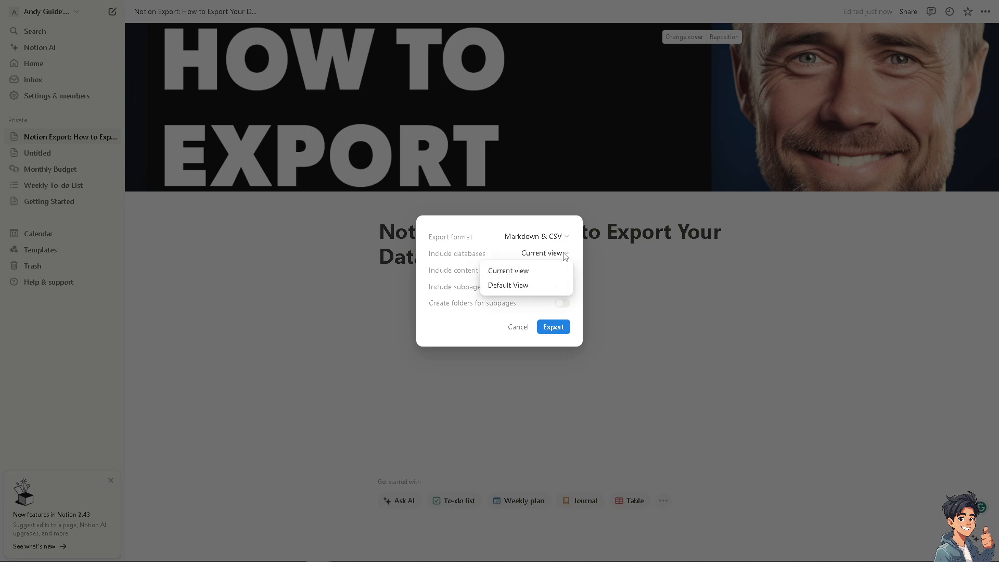
click(508, 270)
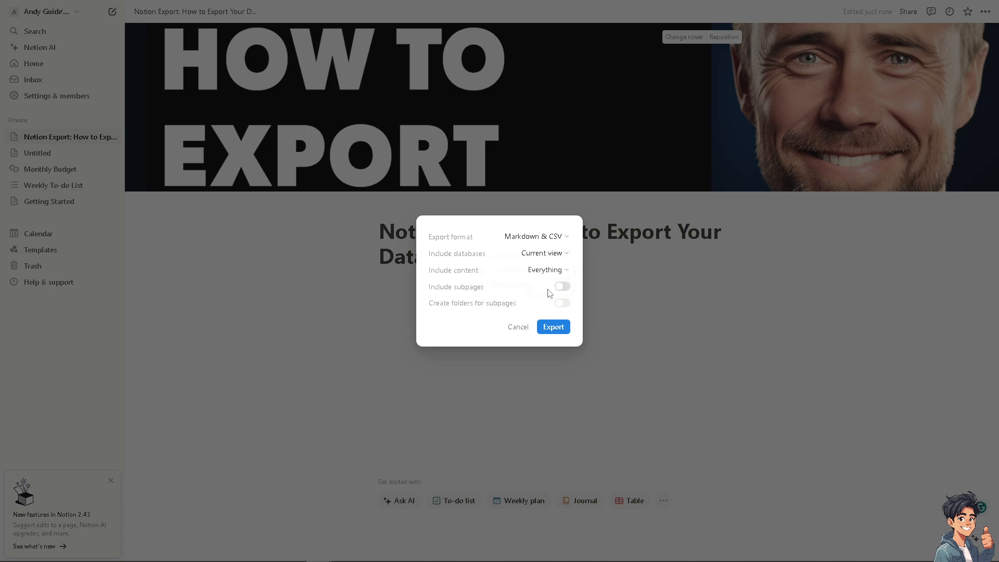
click(545, 269)
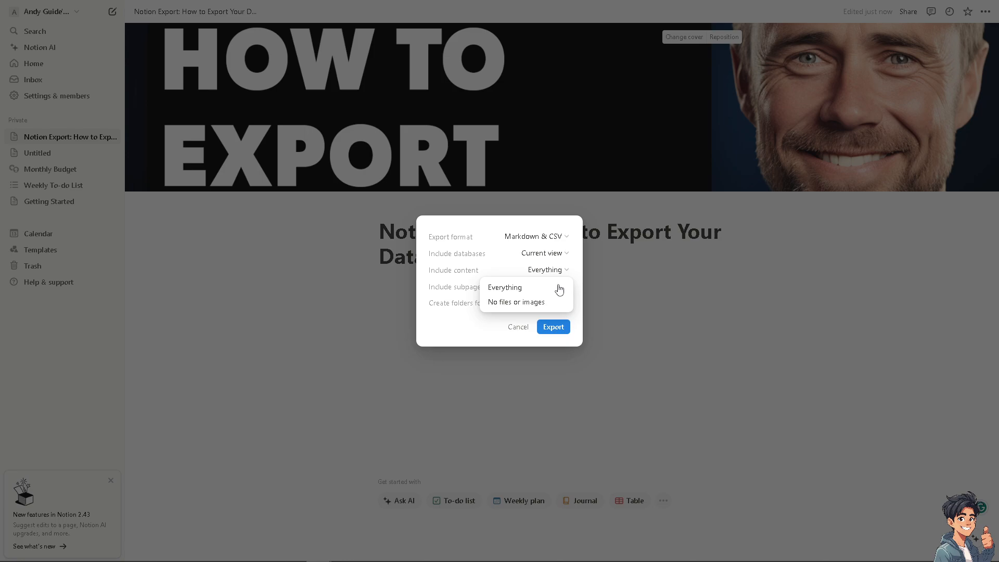
click(504, 287)
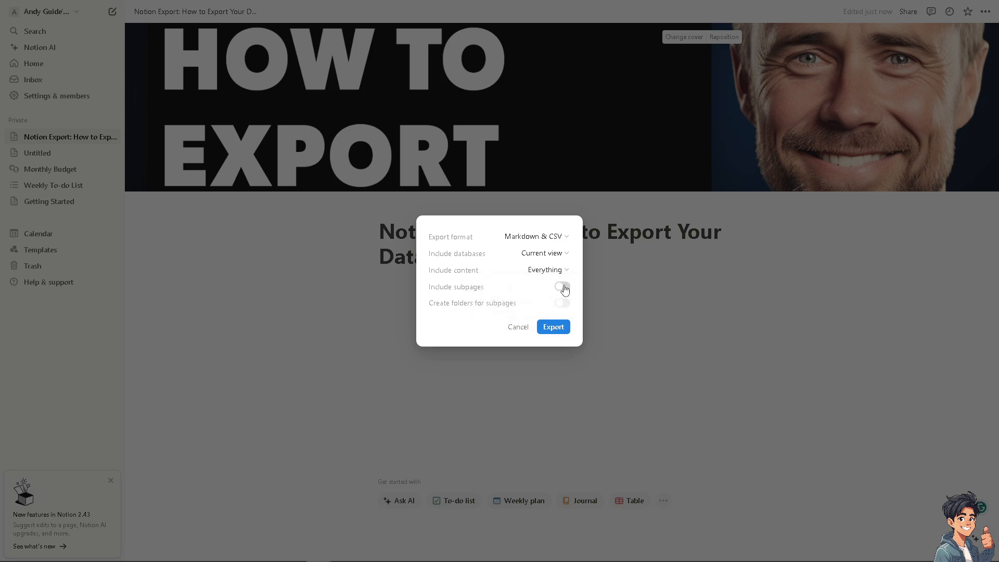
click(562, 287)
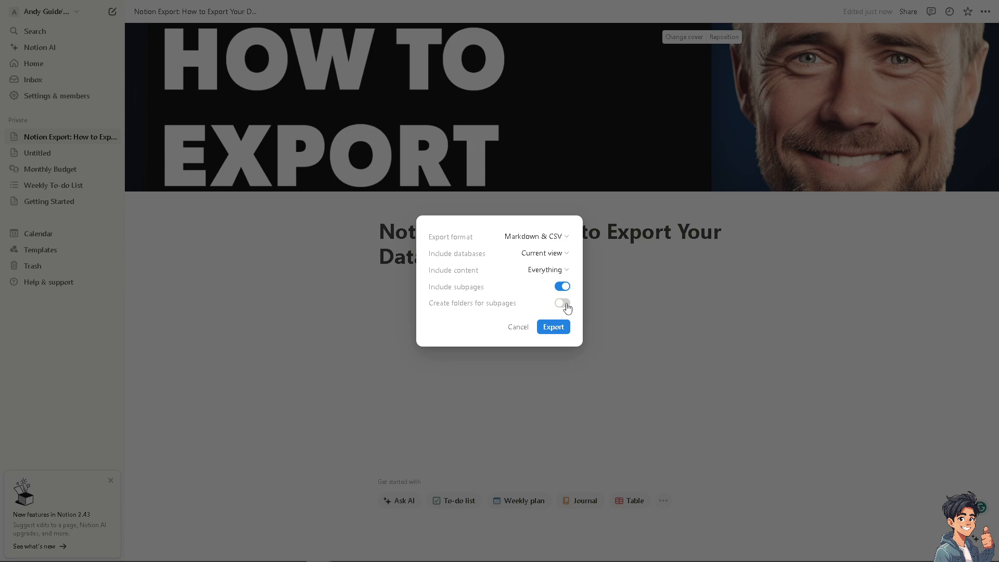
Set the export format to PDF and start the export.
click(536, 236)
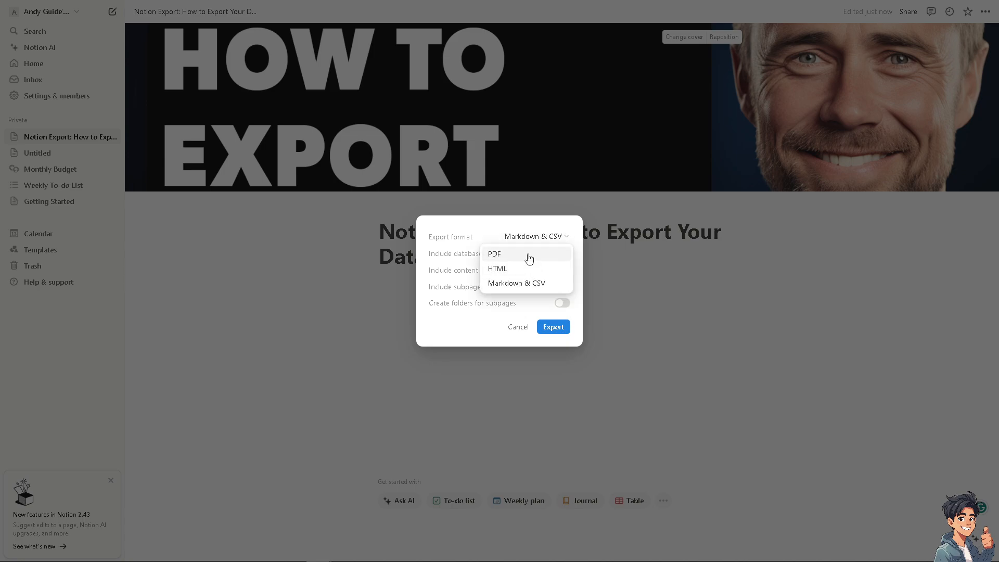
click(494, 253)
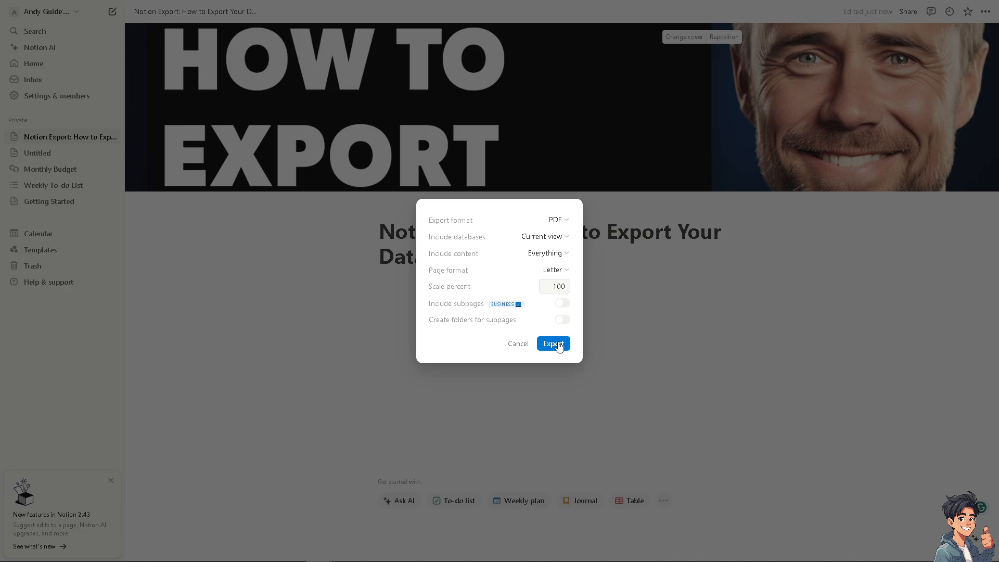
click(552, 343)
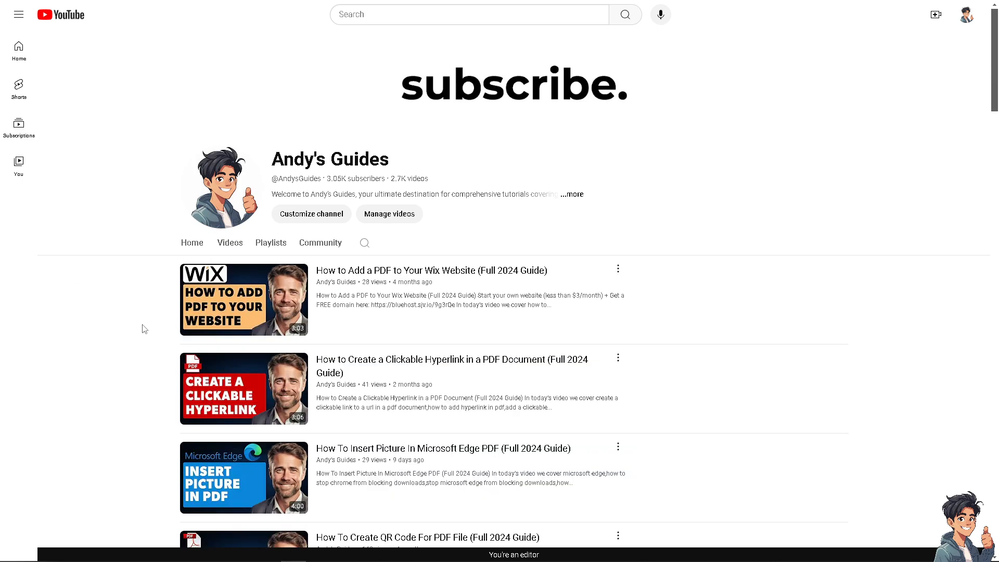
Scroll the channel Home, then browse the Videos tab grid of latest uploads.
scroll(down, 3)
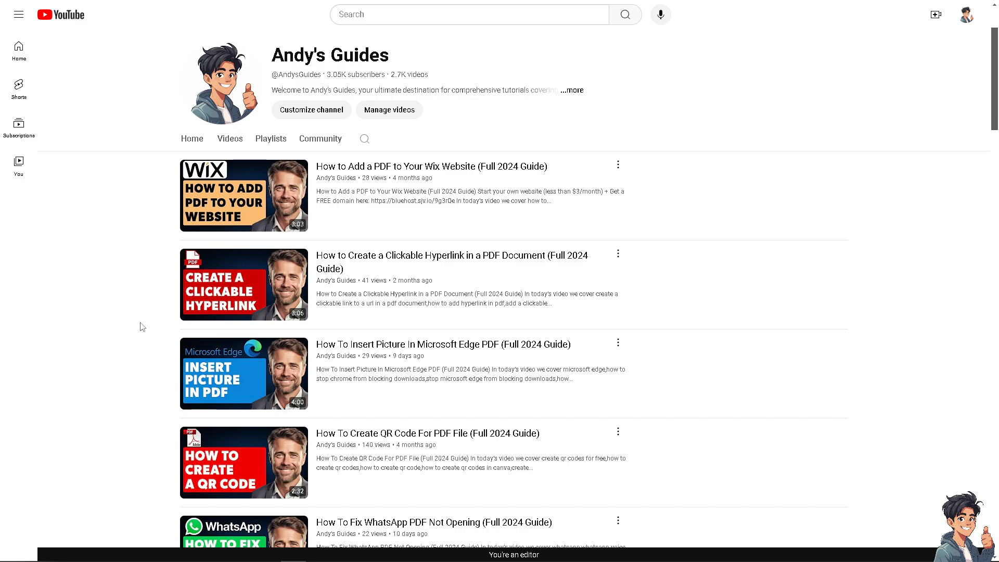
mouse_move(147, 348)
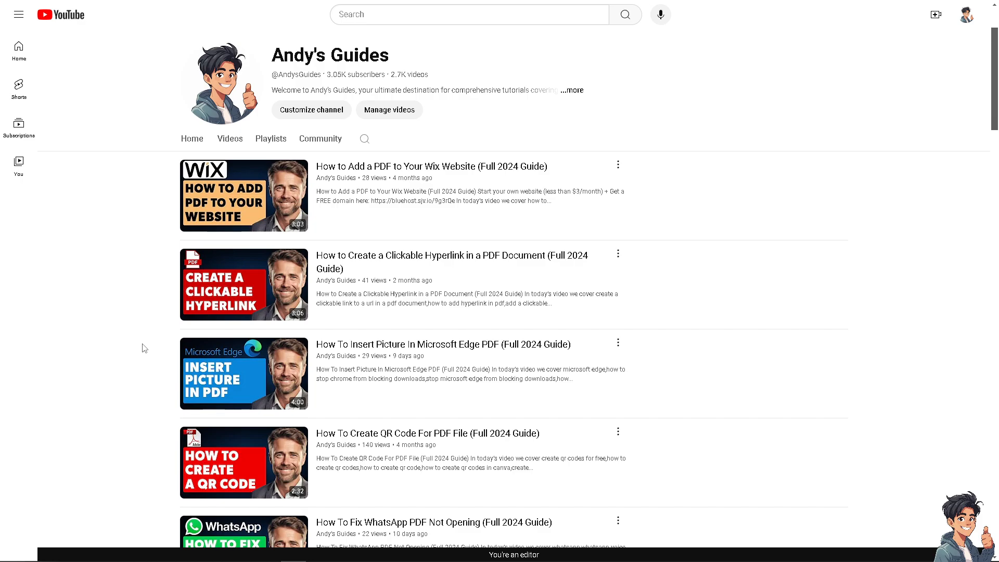
scroll(down, 3)
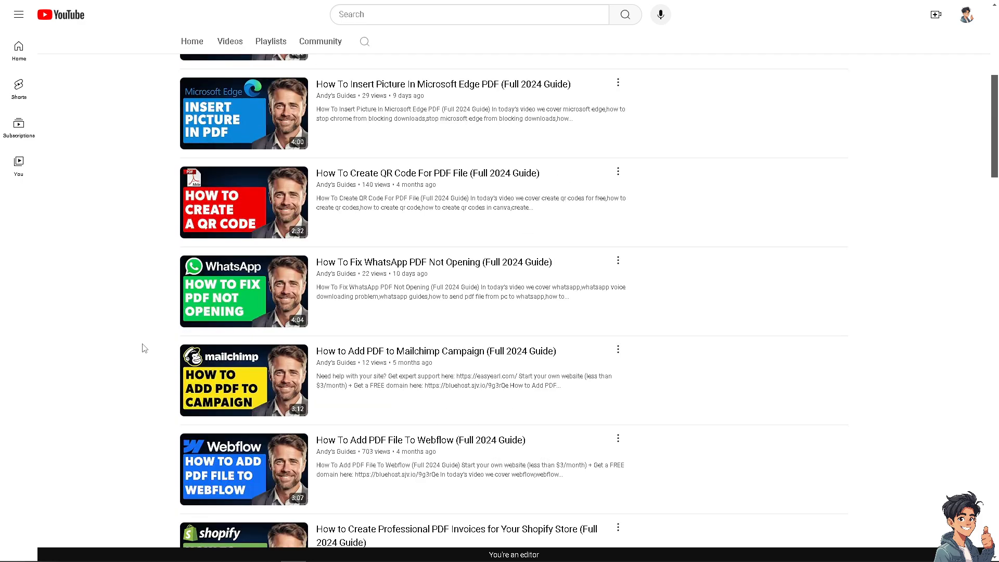
scroll(up, 3)
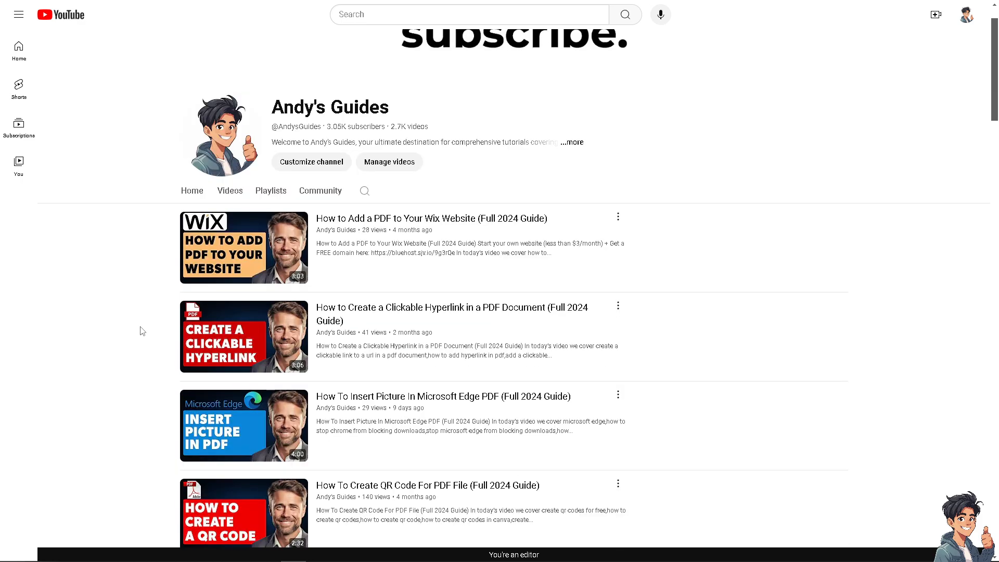
scroll(up, 3)
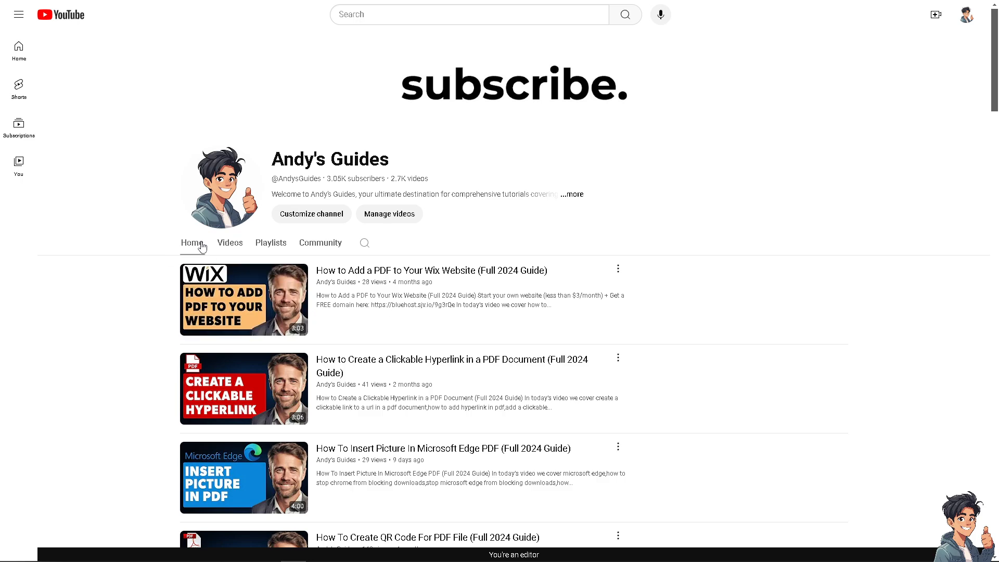
click(229, 243)
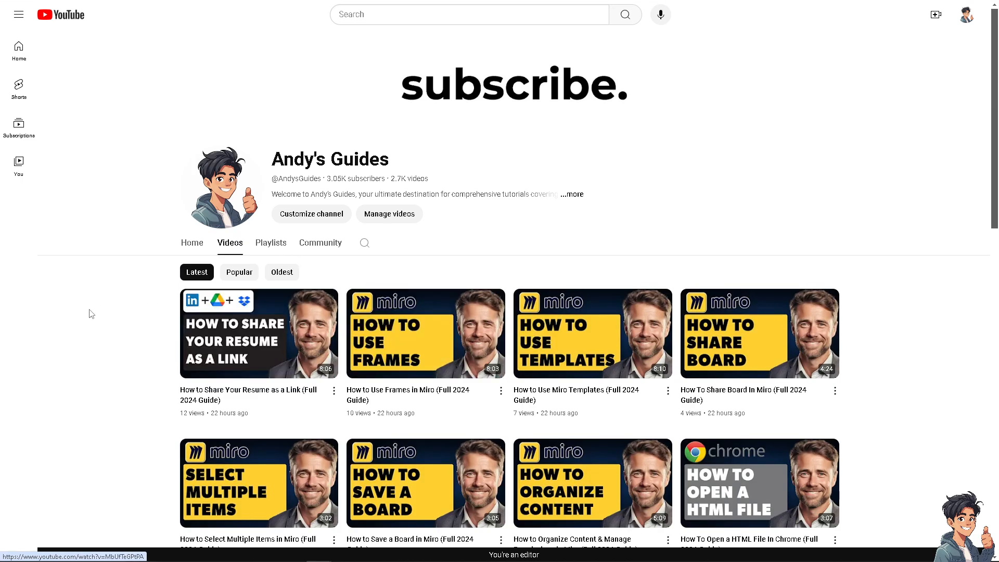
mouse_move(449, 206)
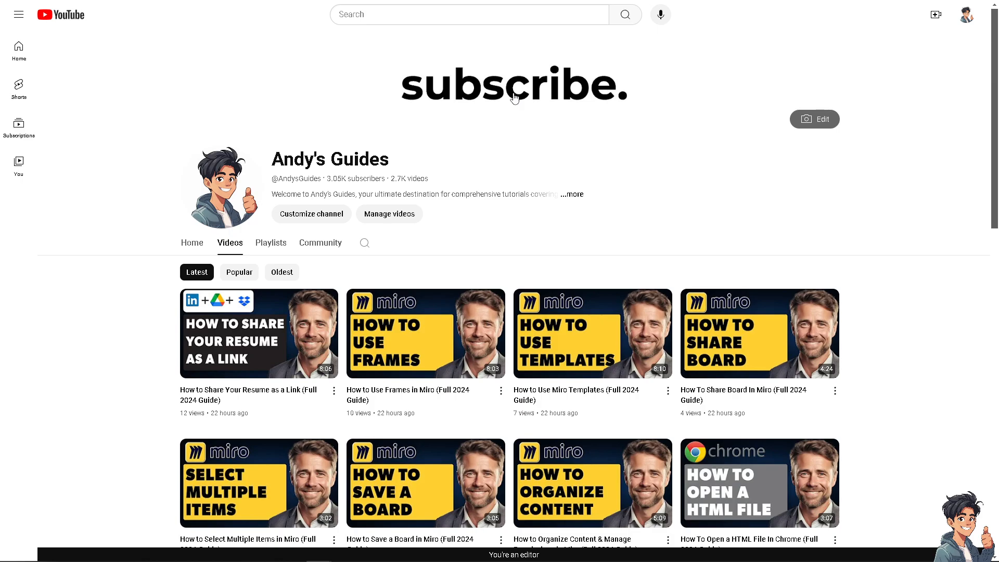
scroll(down, 3)
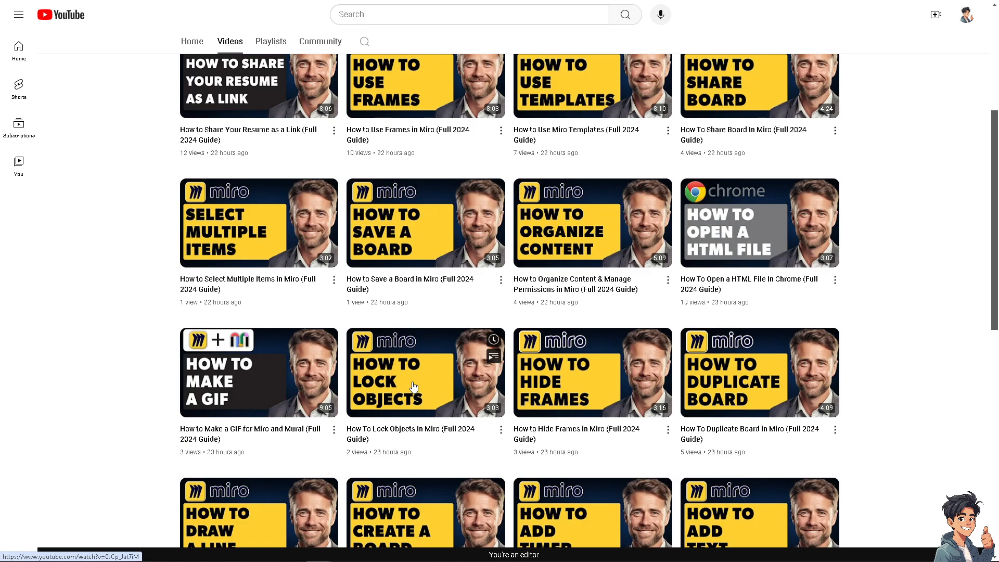
scroll(down, 3)
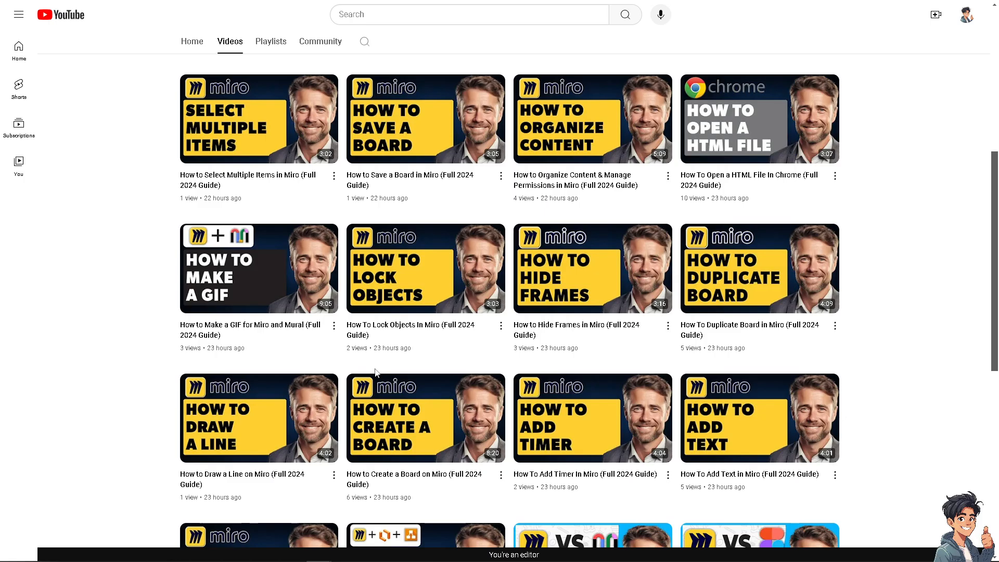
scroll(down, 3)
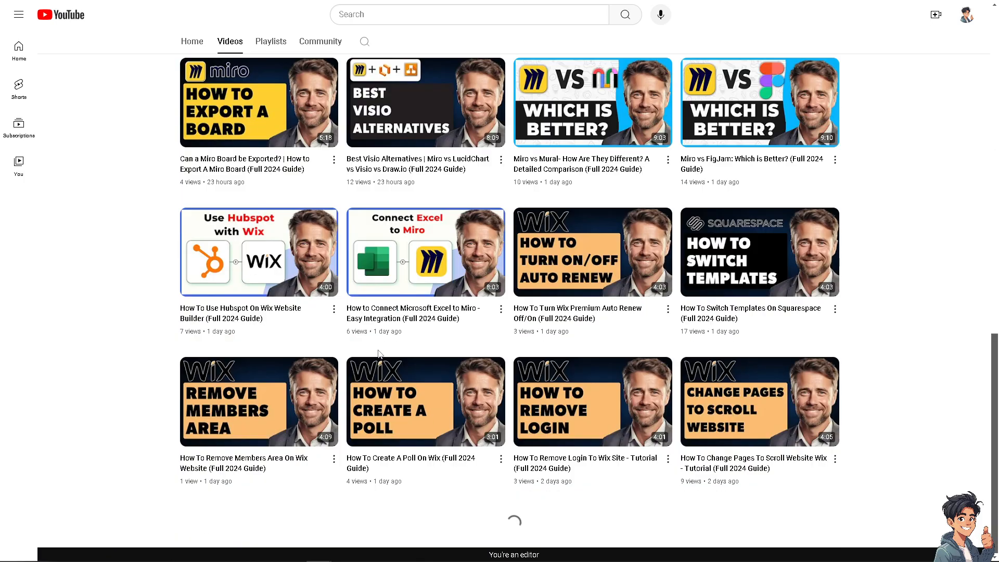